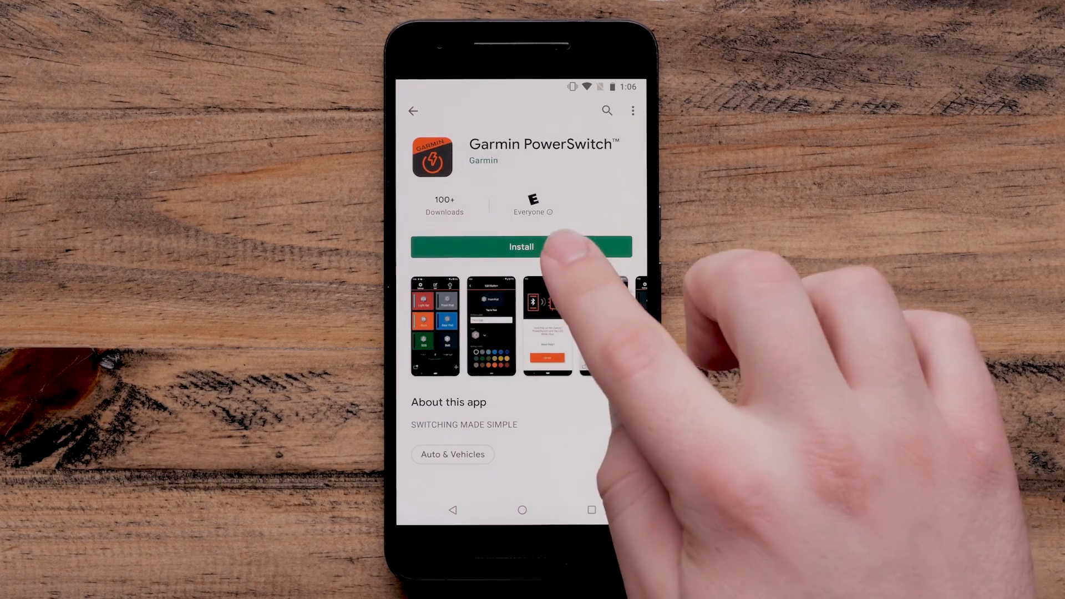
Install Garmin PowerSwitch from the Play Store and launch it to its welcome screen
click(520, 247)
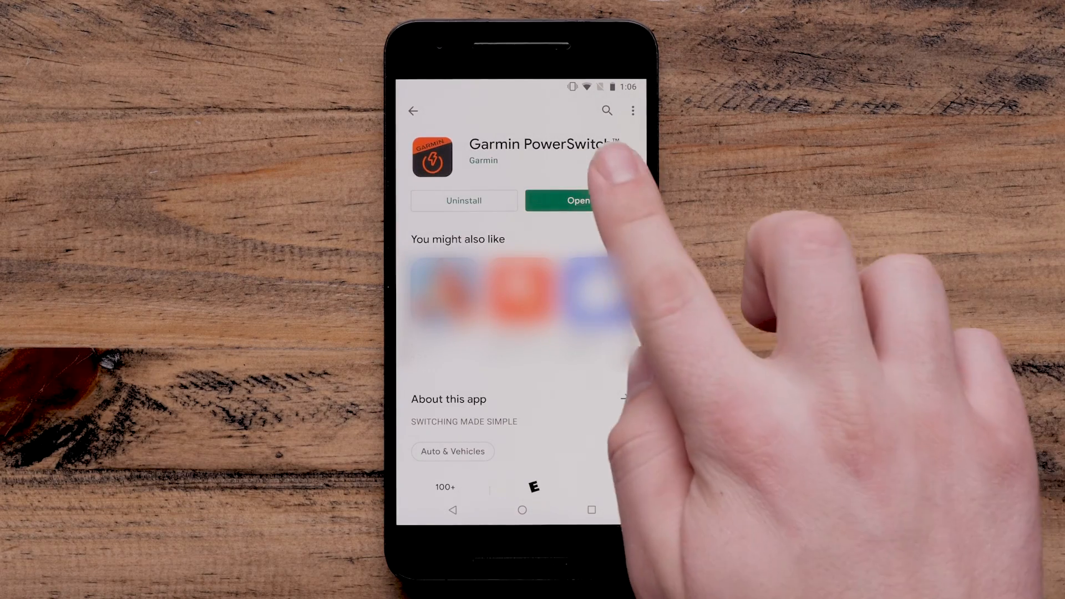
click(577, 201)
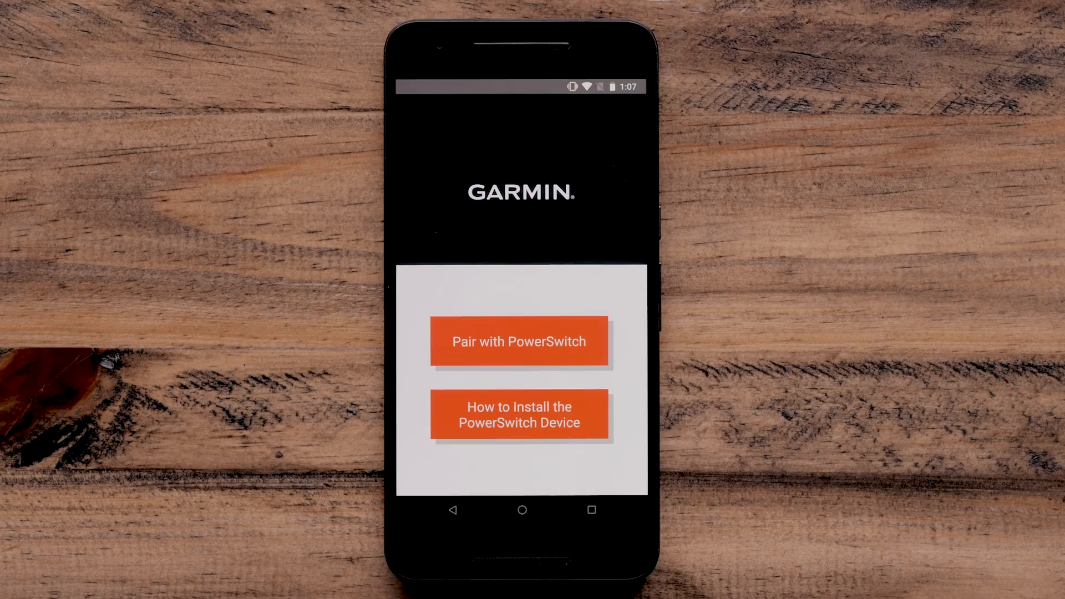
Pair the phone with the PowerSwitch device, allowing location access and turning Bluetooth on
click(518, 341)
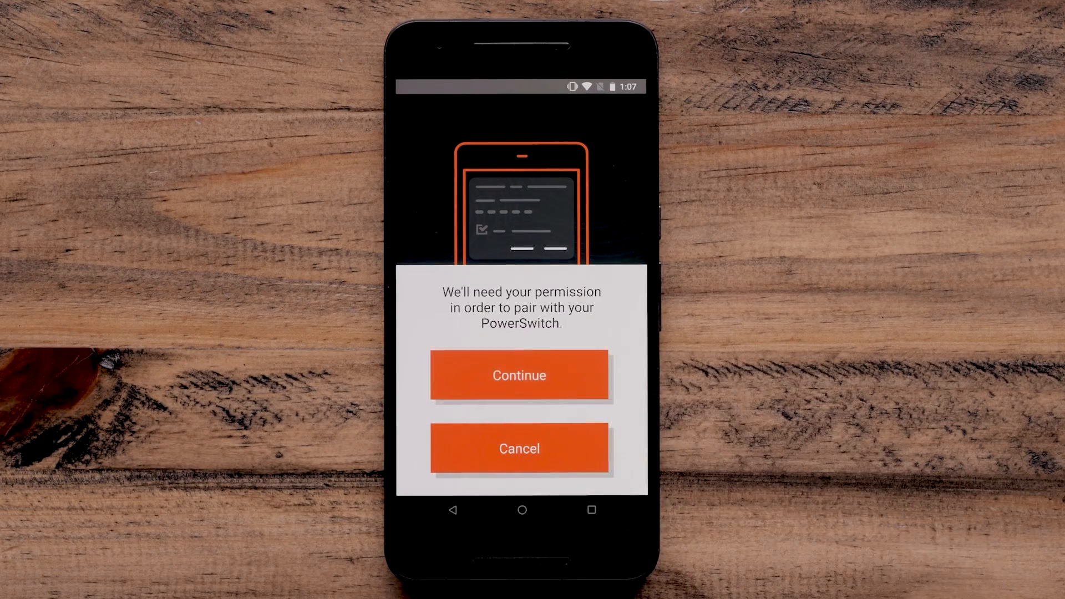
click(519, 375)
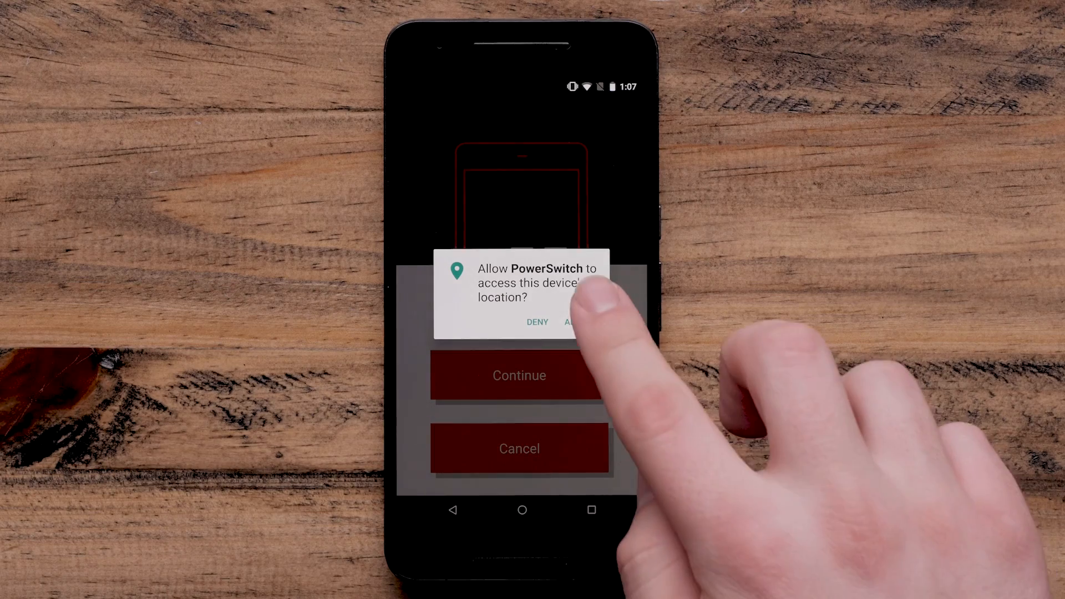
click(574, 322)
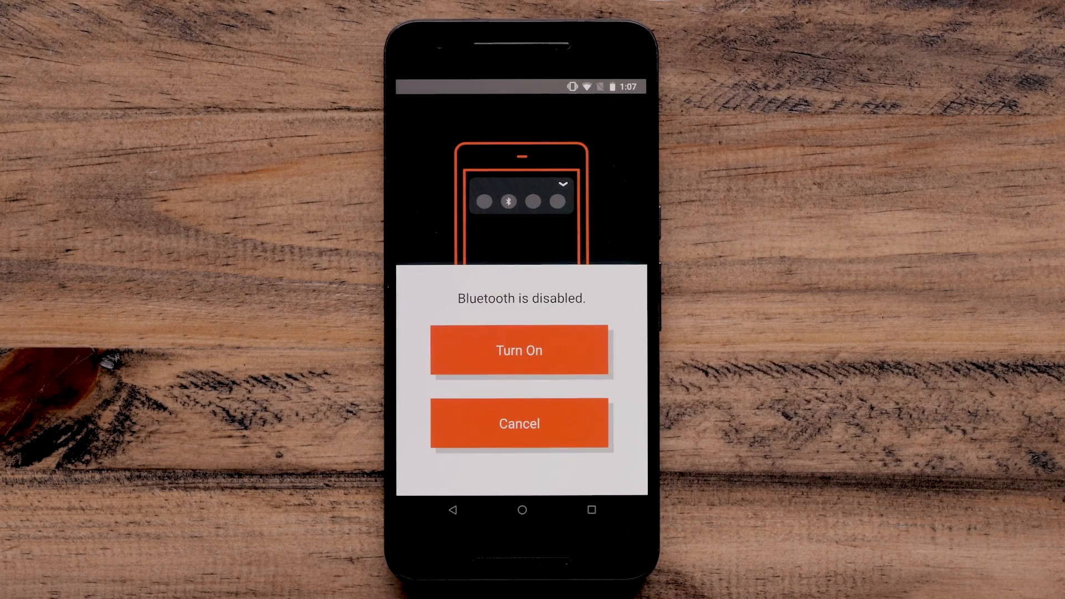
click(519, 349)
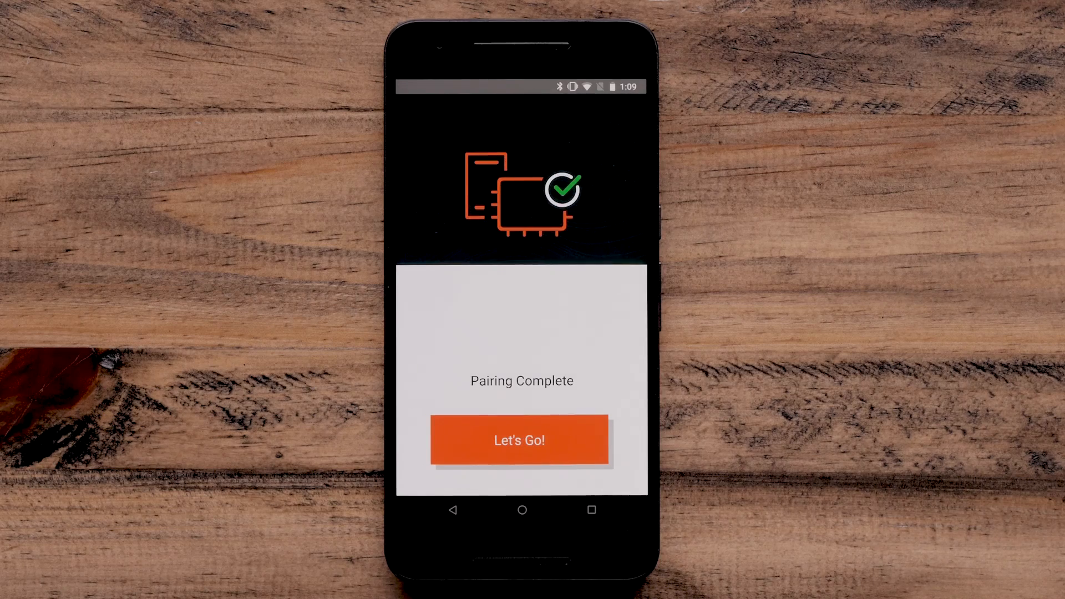
Enter the PowerSwitch-9939 dashboard and test output button 01
click(517, 440)
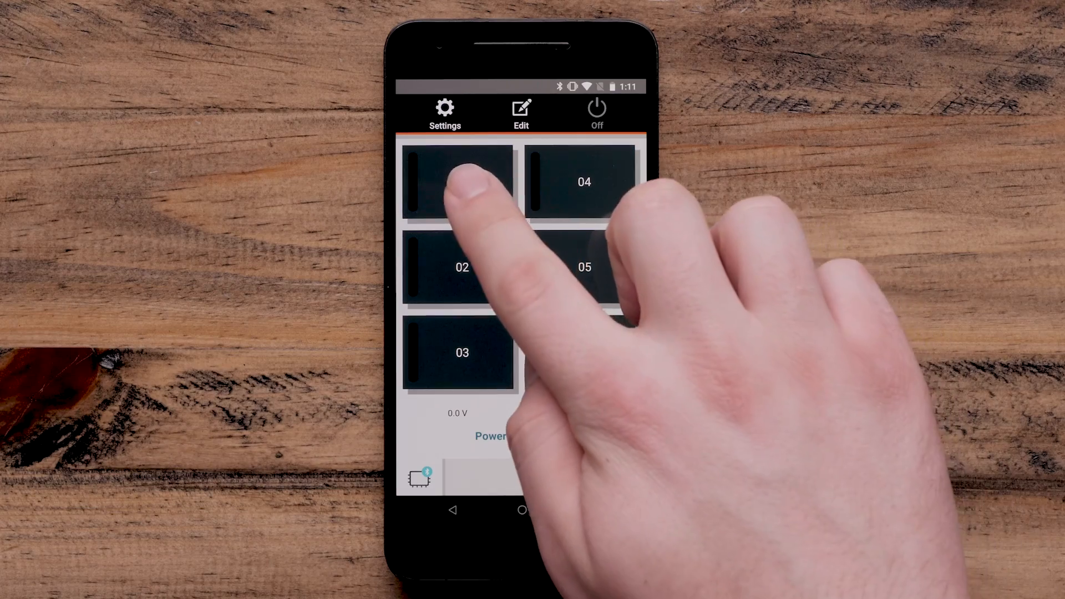
click(462, 181)
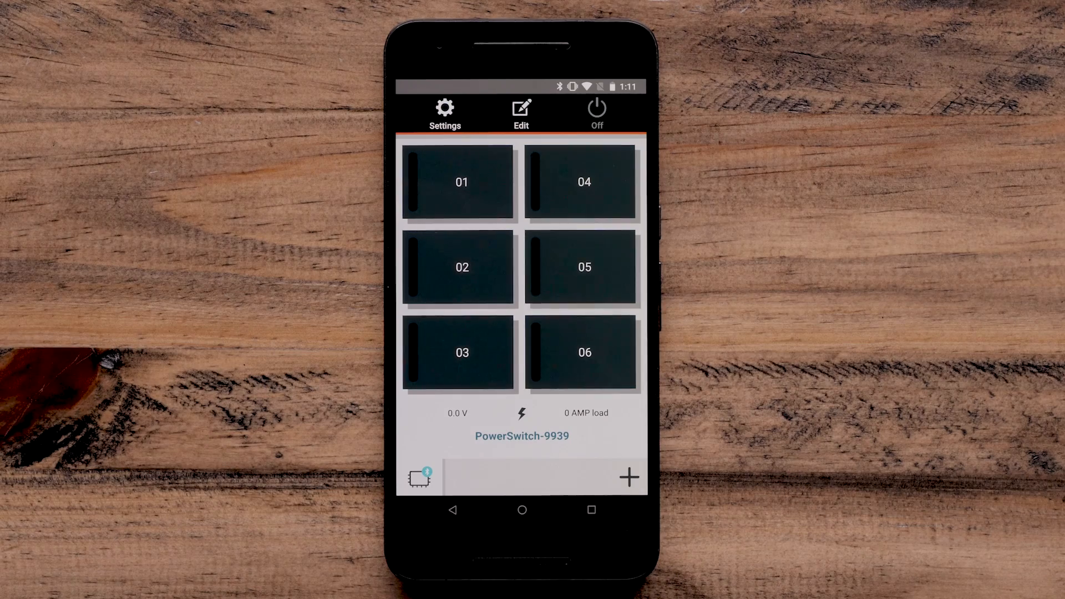
Relabel button 01 as 'Lights' and give it the warning-light beacon icon
click(522, 110)
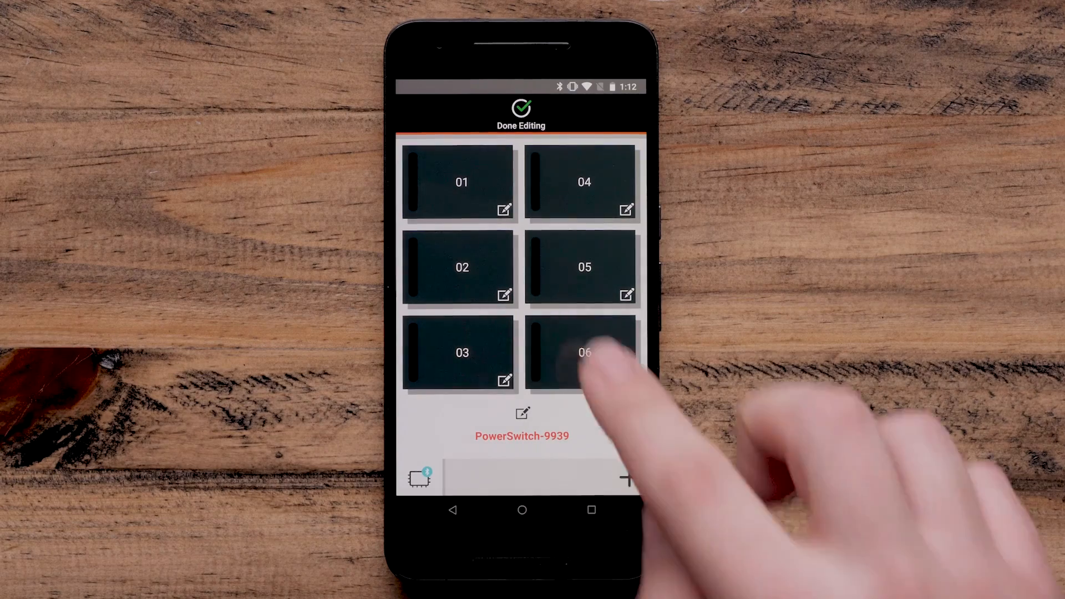
click(504, 211)
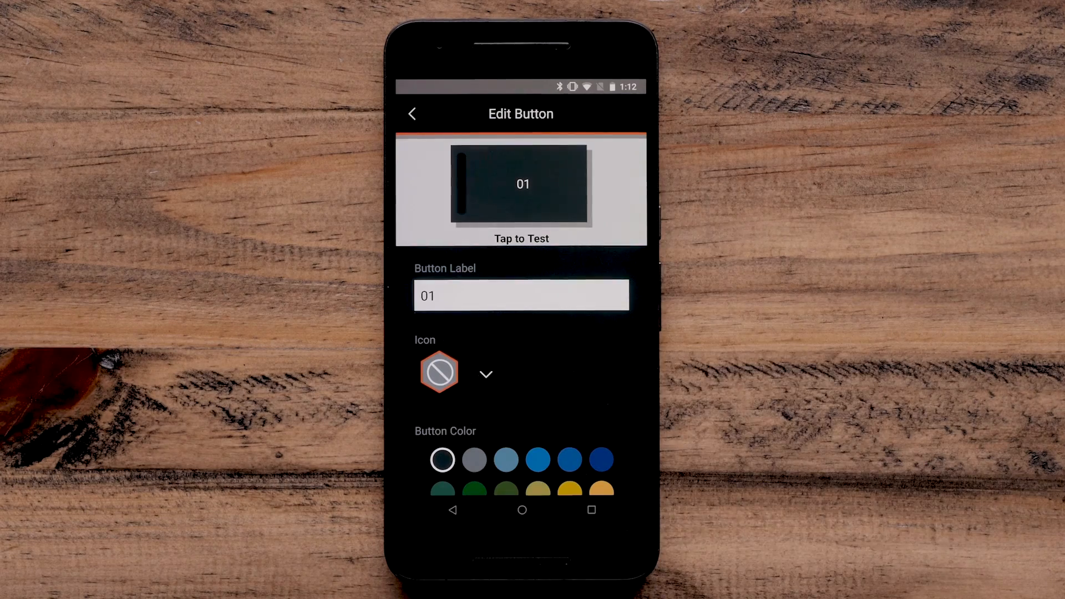
click(522, 295)
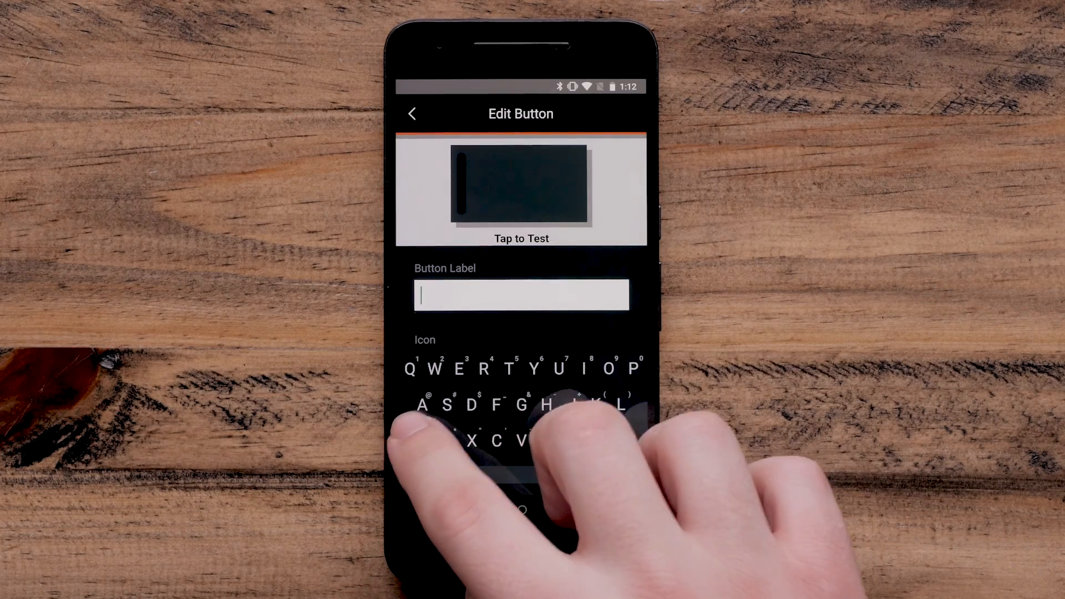
text(Lights)
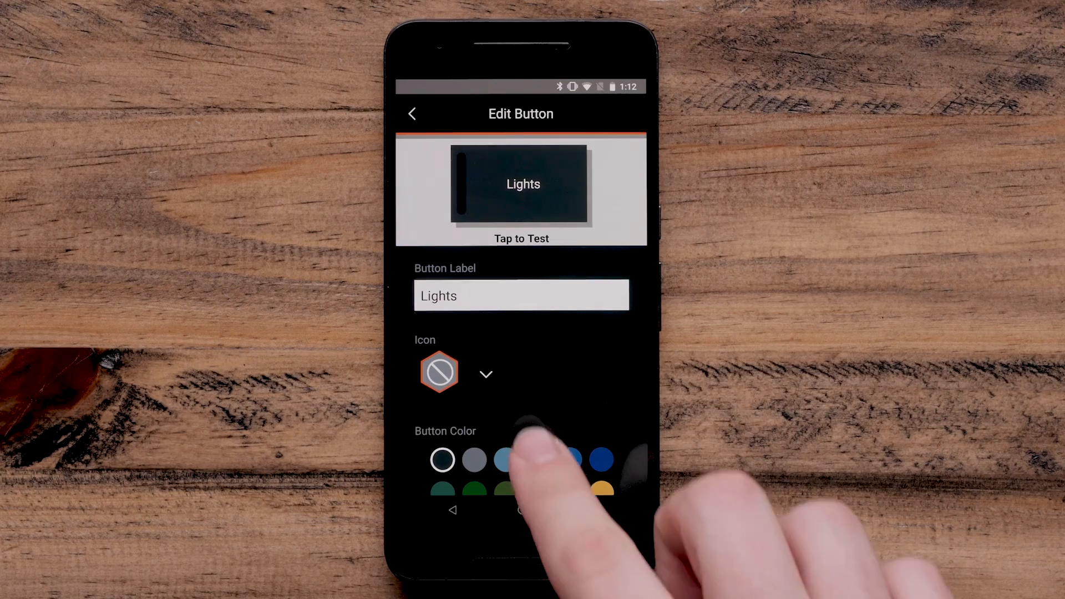
click(485, 374)
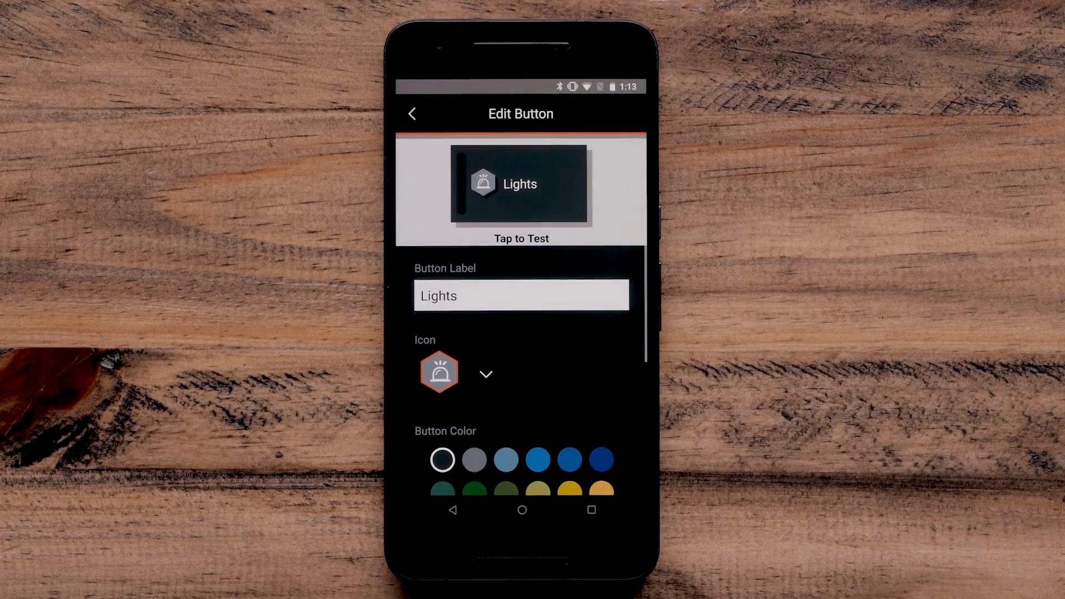
Make the Lights button orange with the dimmer at full brightness and return to the dashboard
scroll(down, 3)
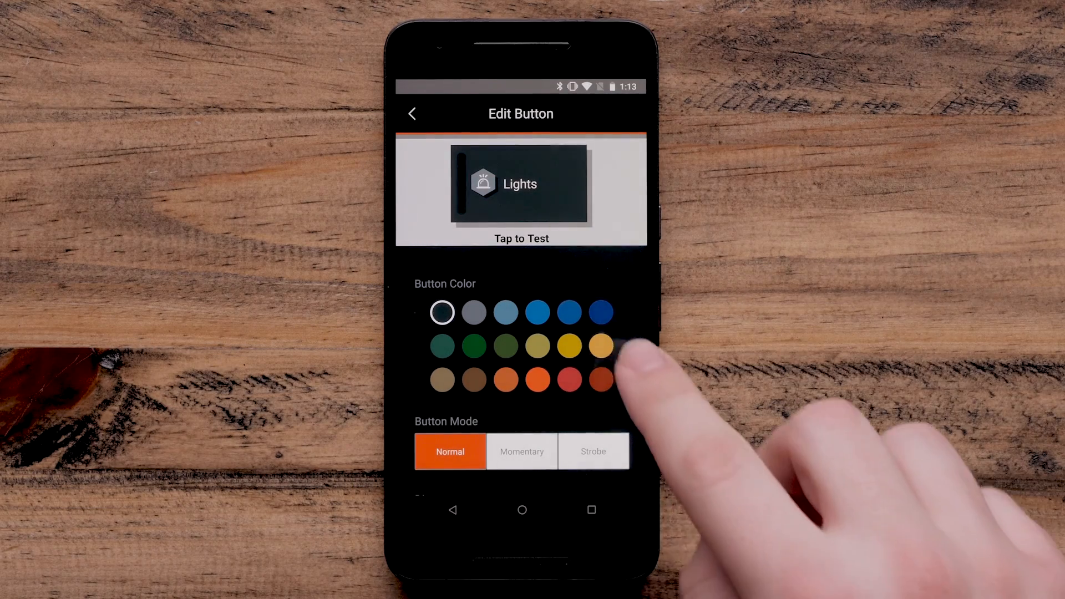
click(600, 346)
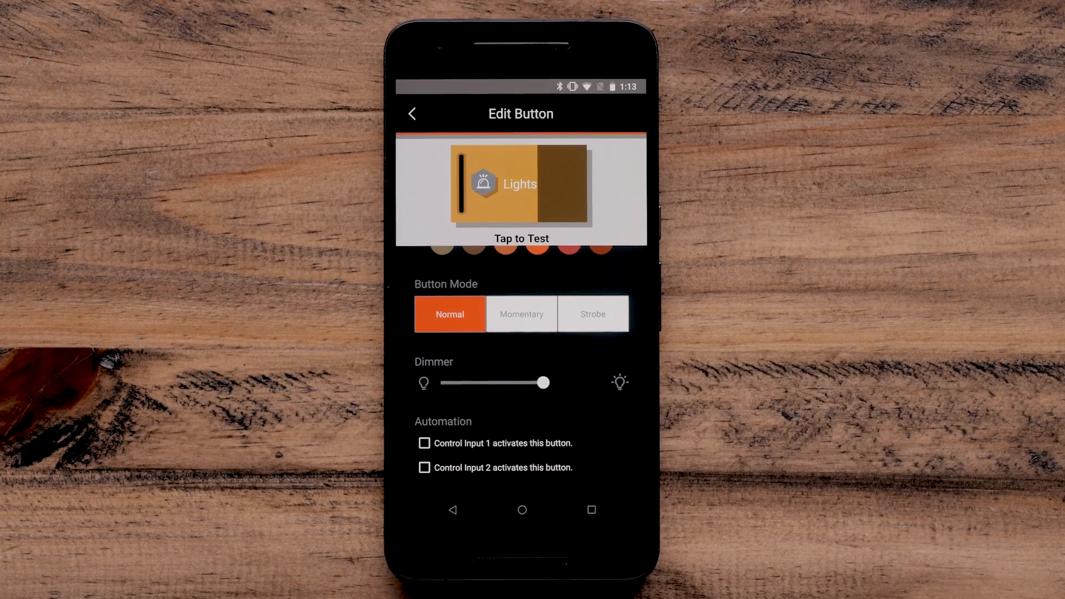
drag(543, 383, 564, 383)
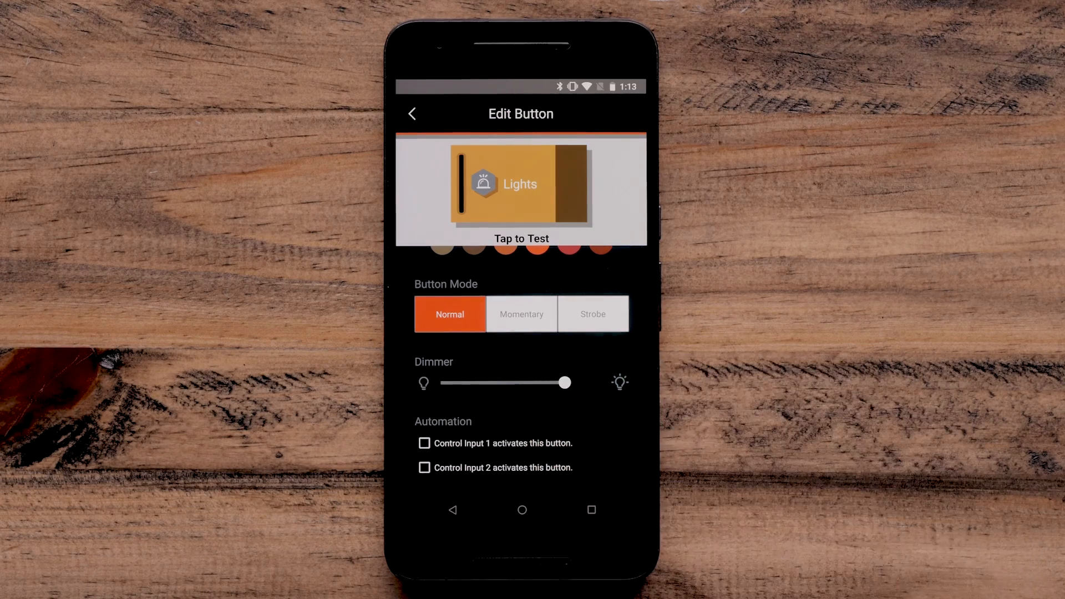
click(411, 113)
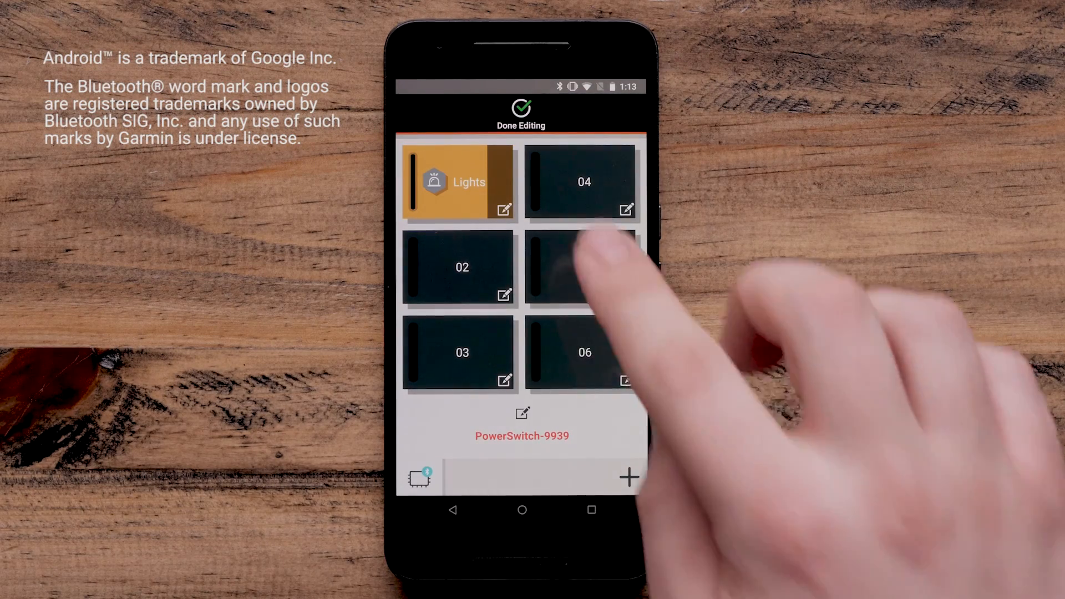
Finish editing so the dashboard shows the orange Lights button in place of 01
click(521, 112)
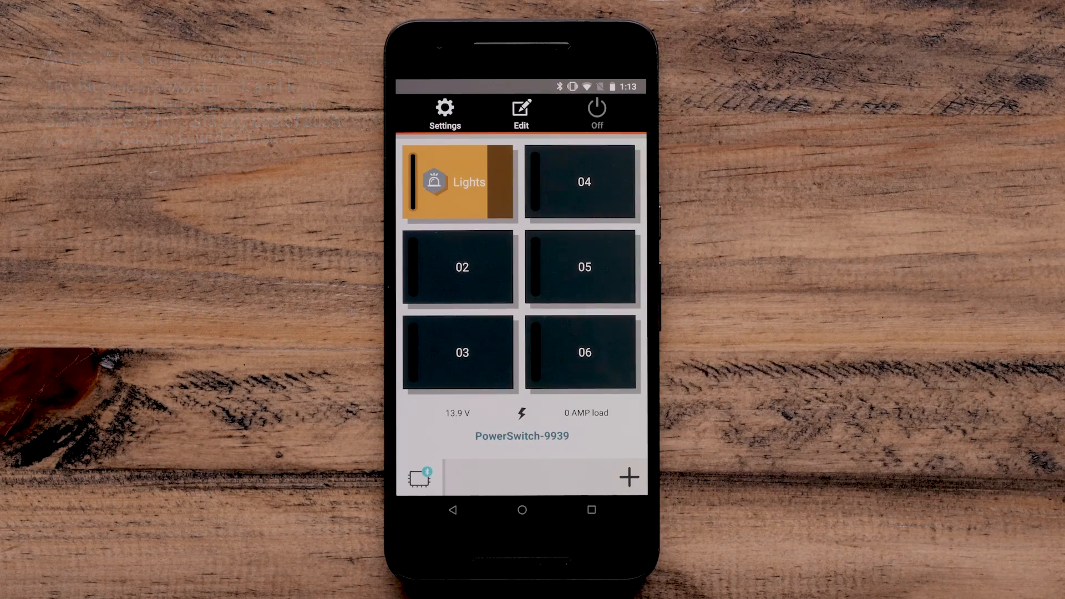